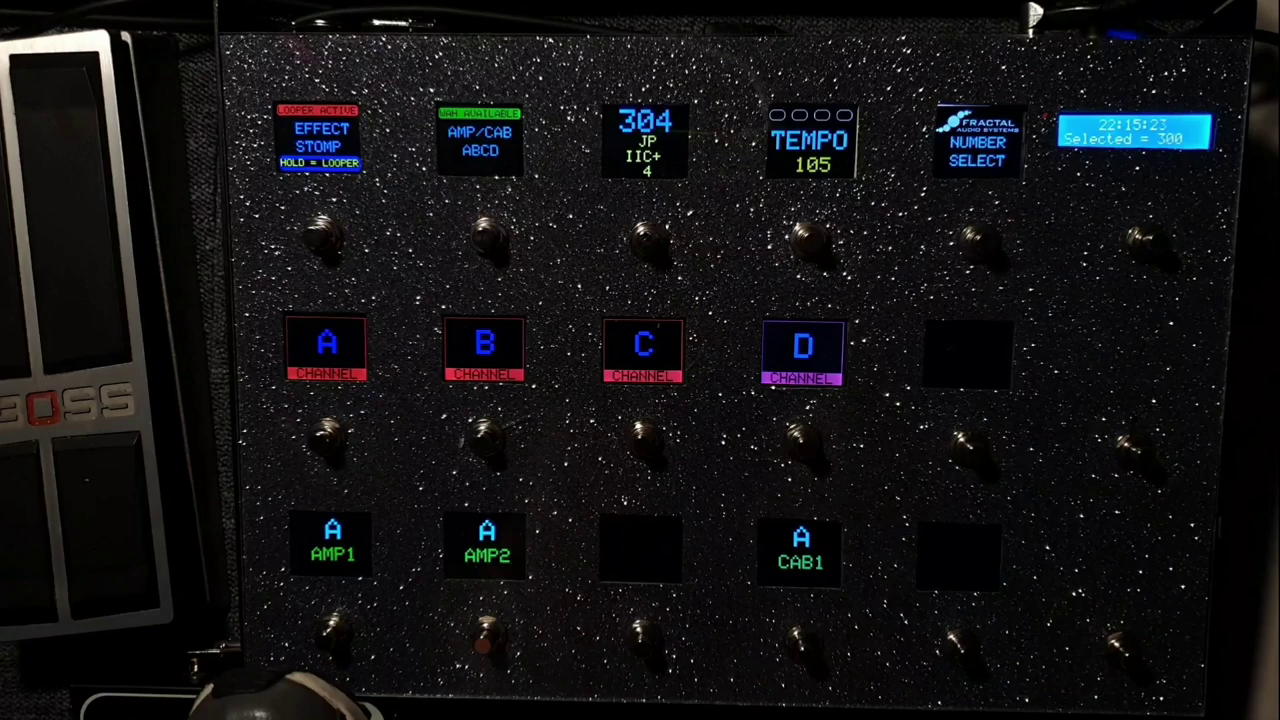
click(484, 350)
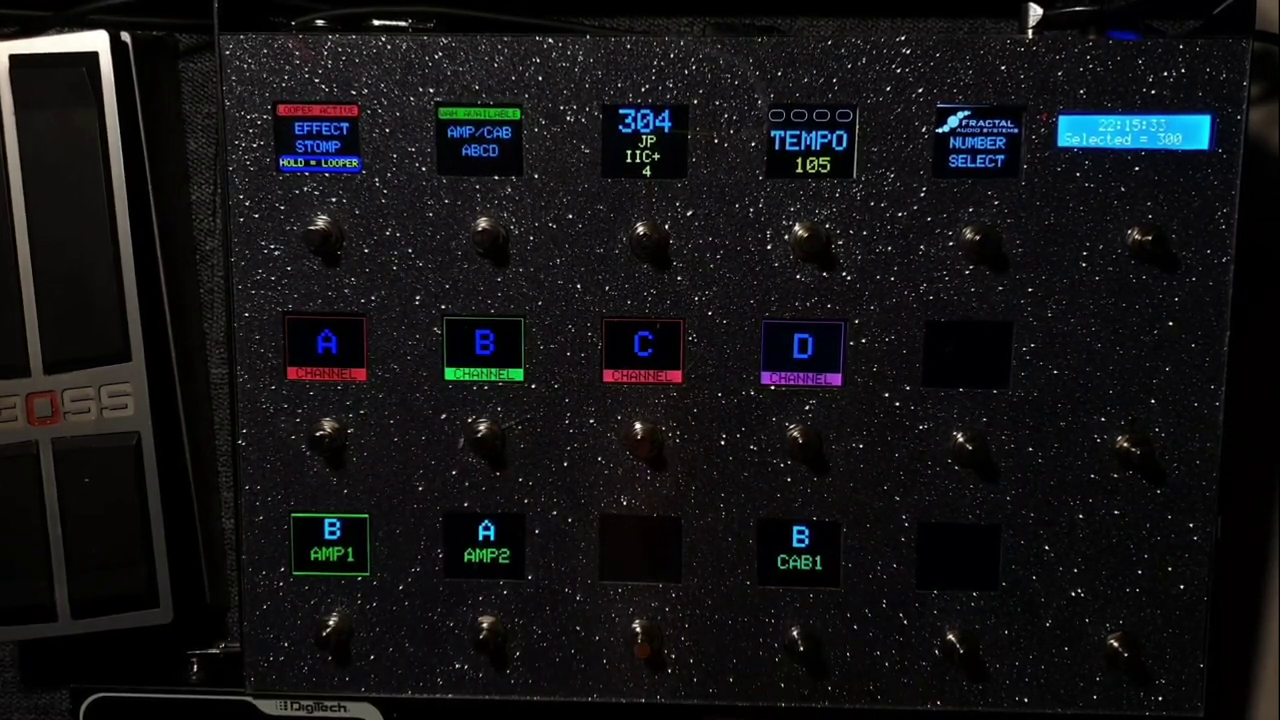